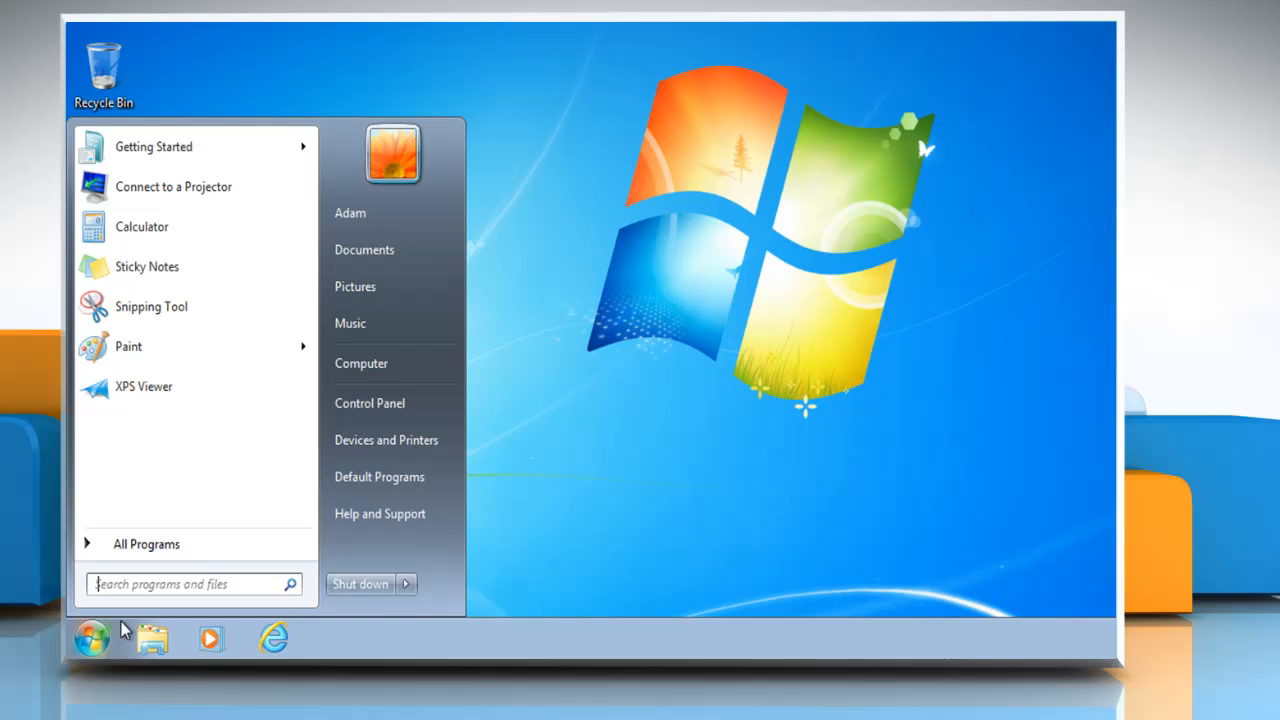
Launch cmd as administrator from Start search and approve the UAC prompt.
{"action": "type", "text": "cmd"}
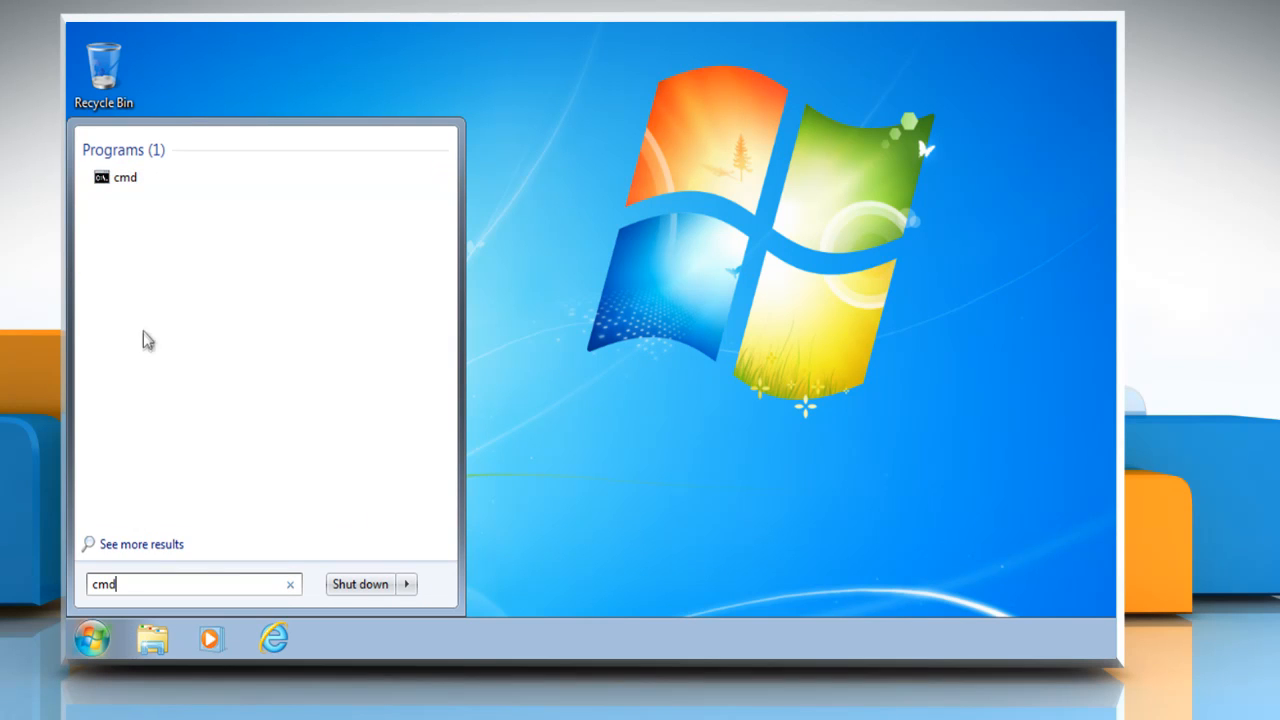
{"action": "right_click", "coordinate": [124, 176]}
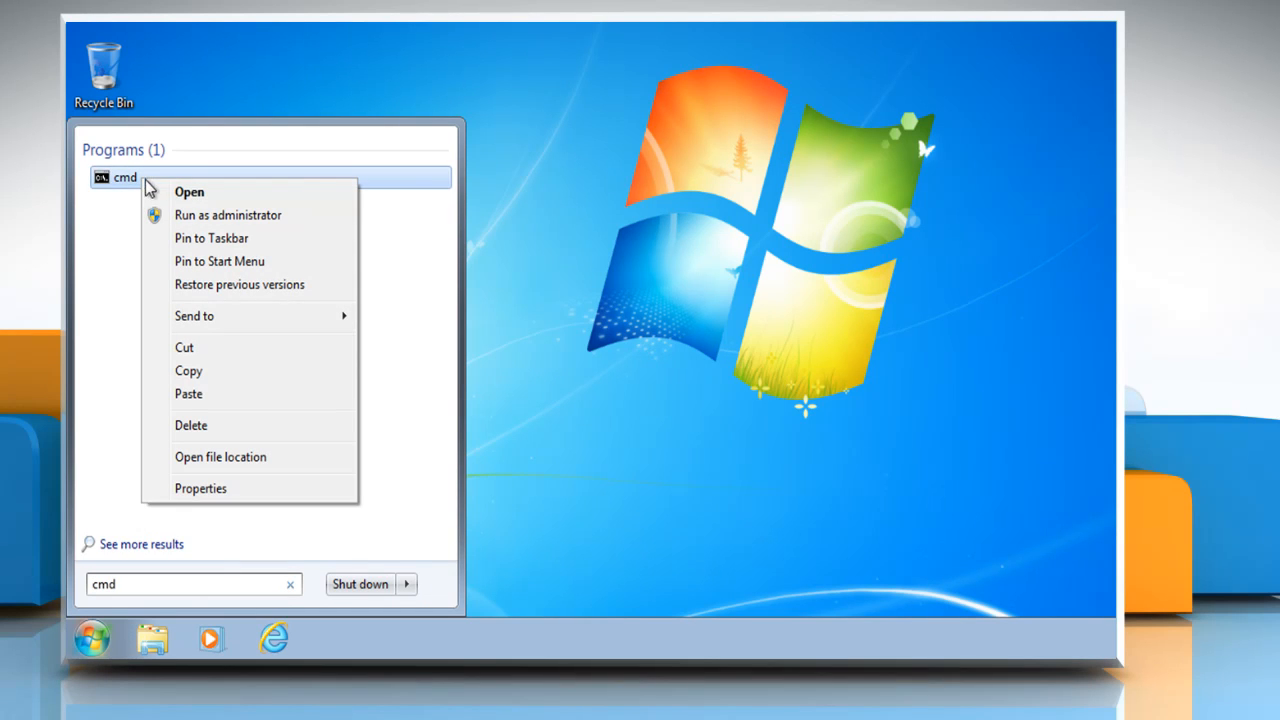
{"action": "mouse_move", "coordinate": [228, 216]}
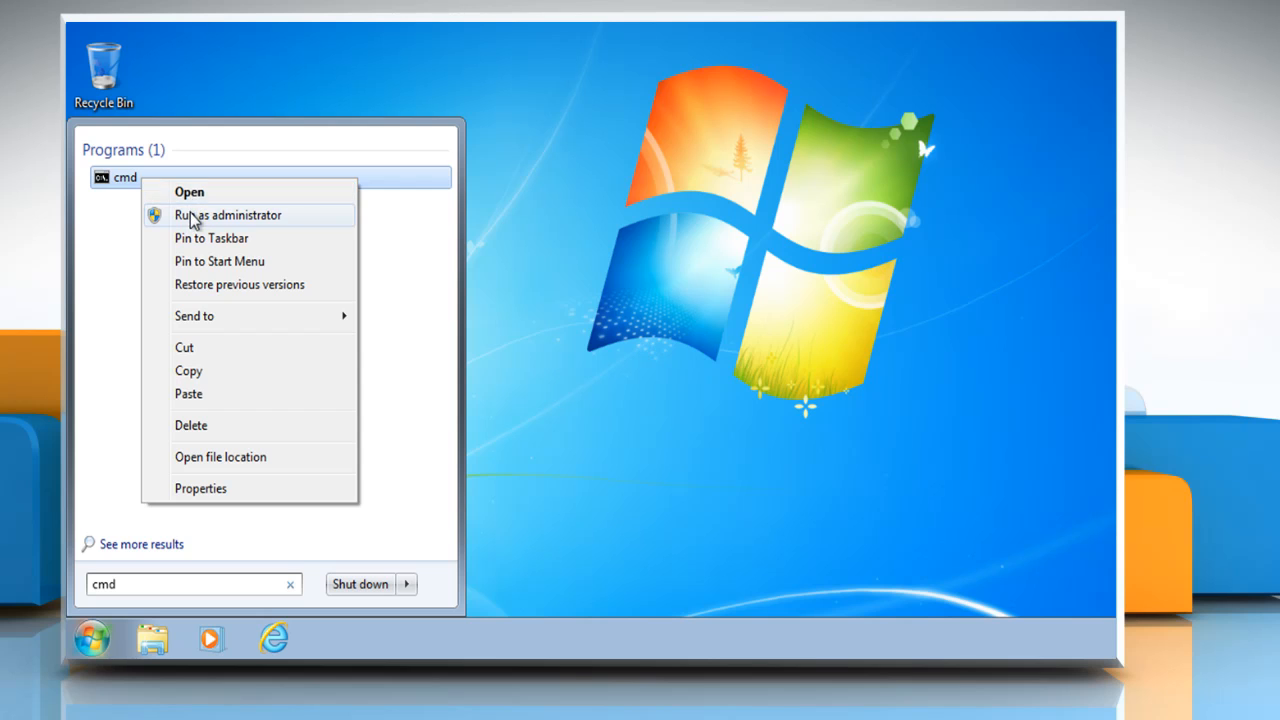
{"action": "left_click", "coordinate": [228, 216]}
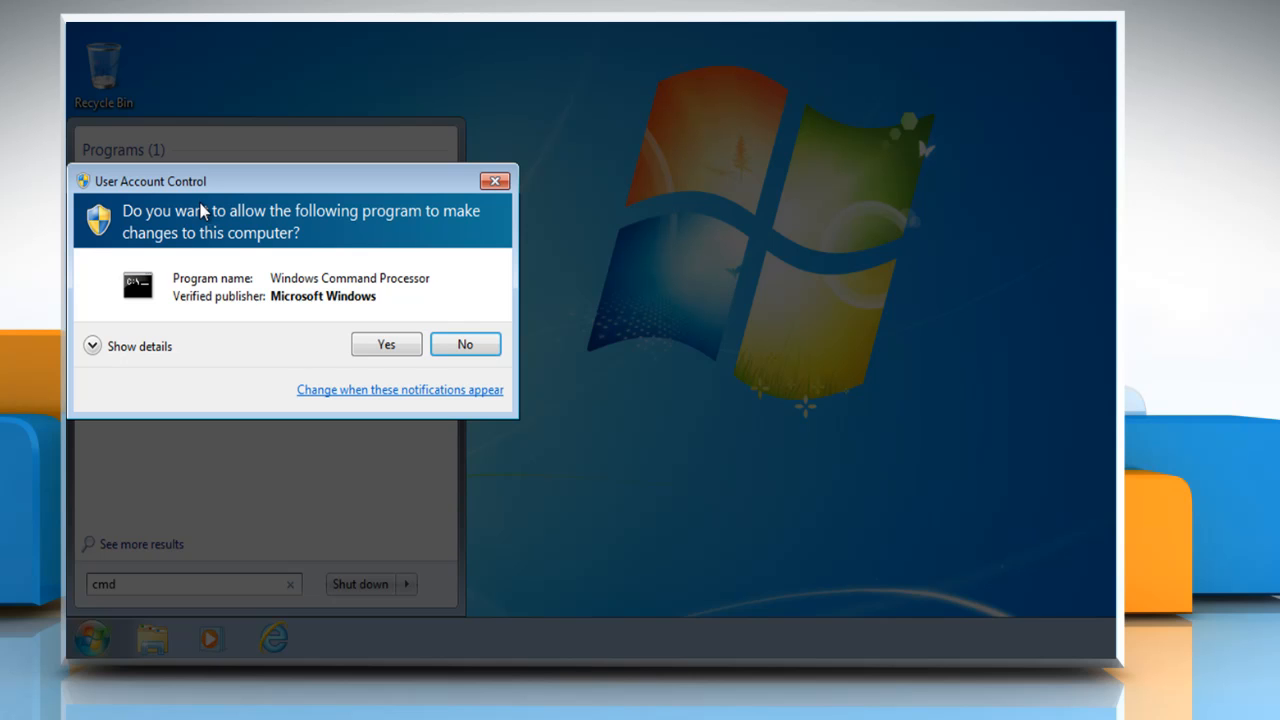
{"action": "left_click", "coordinate": [464, 344]}
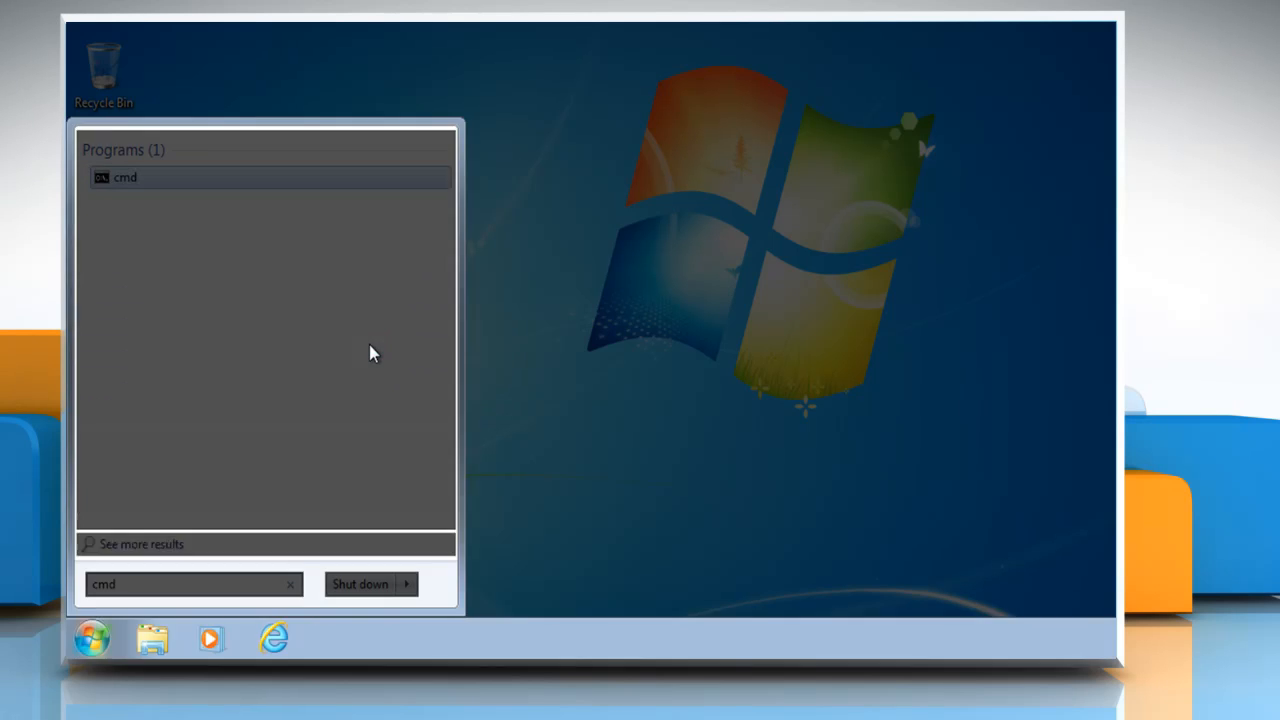
Enter xcopy c:\users\adam\desktop\video c:\users\adam\desktop\data with /o /x /e /h /k switches.
{"action": "left_click", "coordinate": [124, 176]}
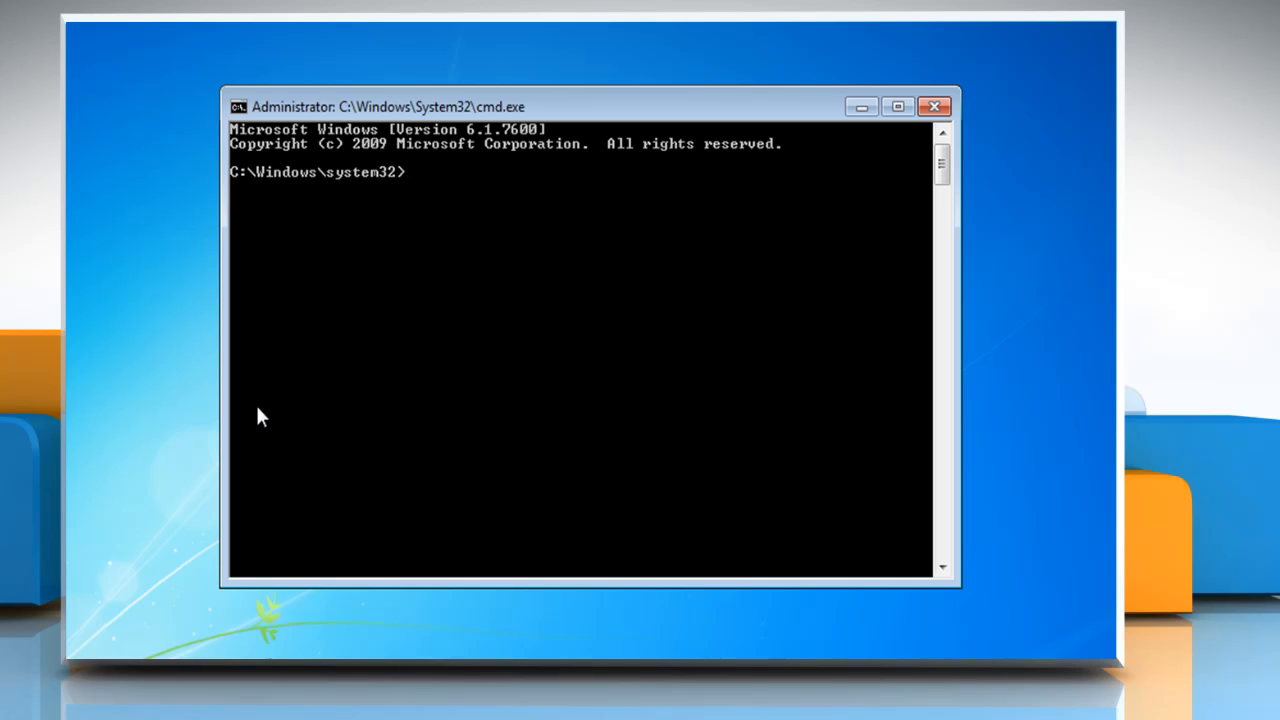
{"action": "type", "text": "xcopy c:\\users\\a"}
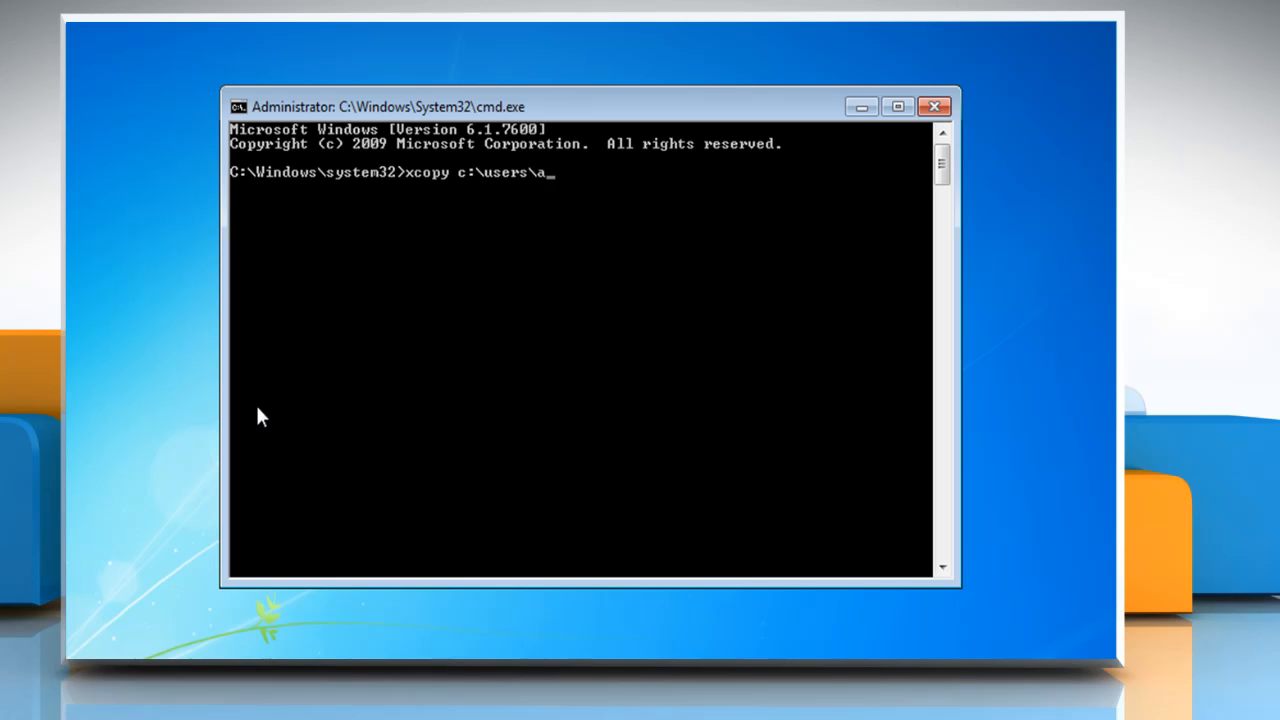
{"action": "type", "text": "dam\\desktop\\"}
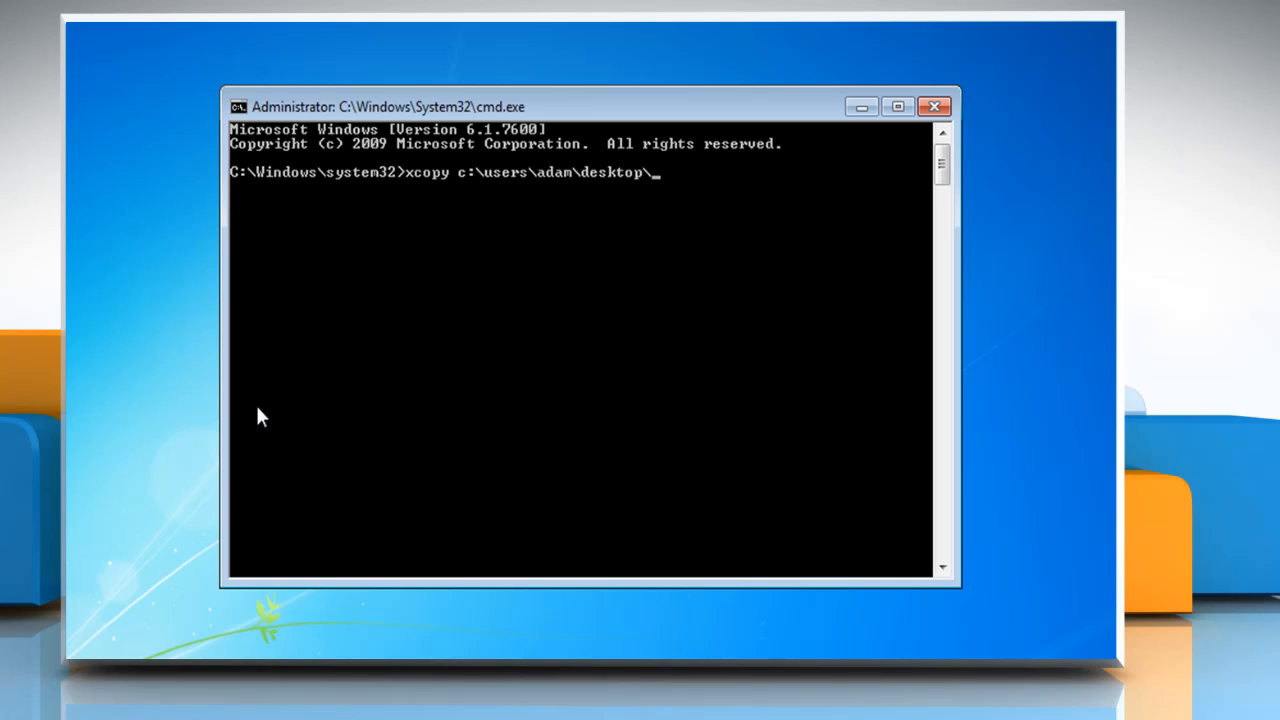
{"action": "type", "text": "video c:\\users\\"}
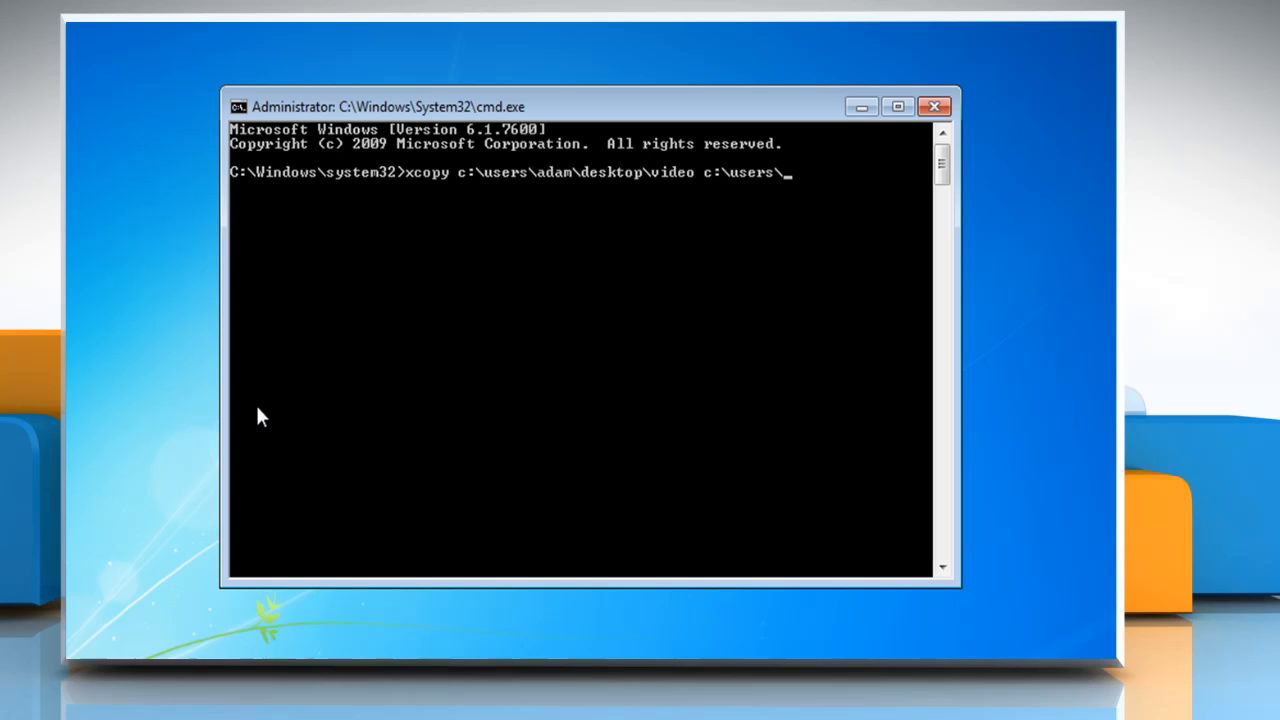
{"action": "type", "text": "adam\\desktop"}
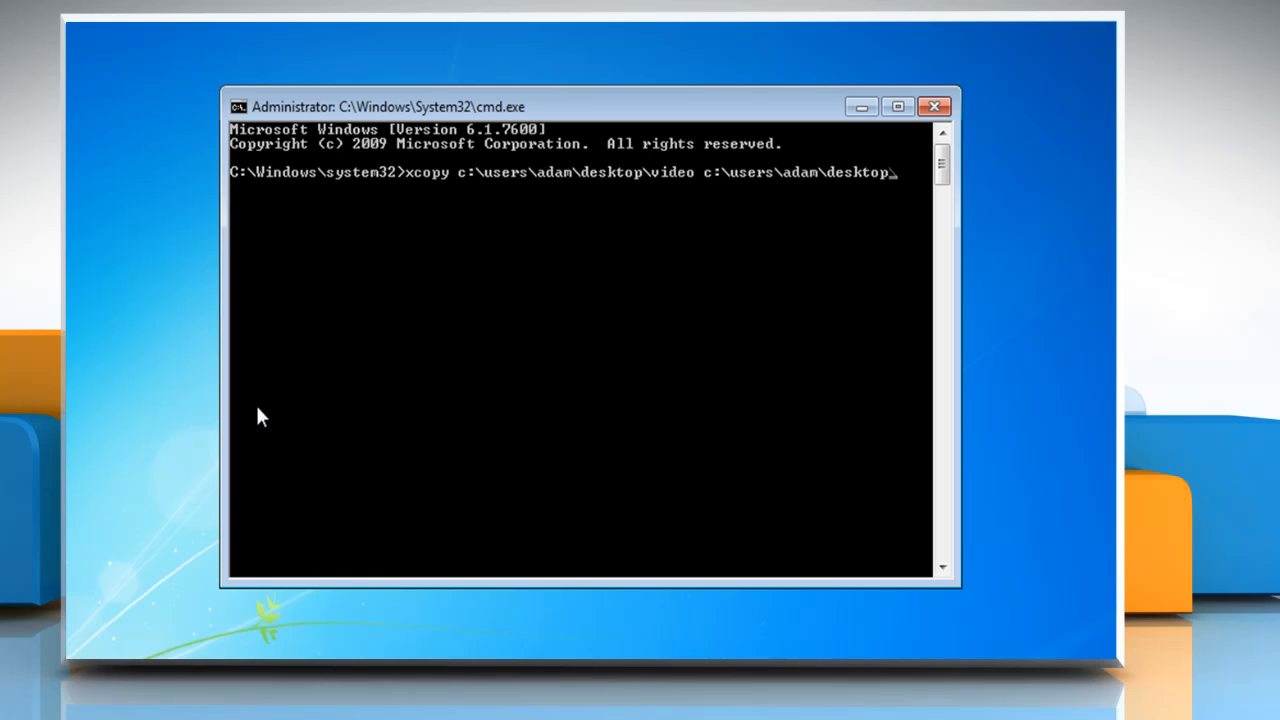
{"action": "type", "text": "\\data /o /"}
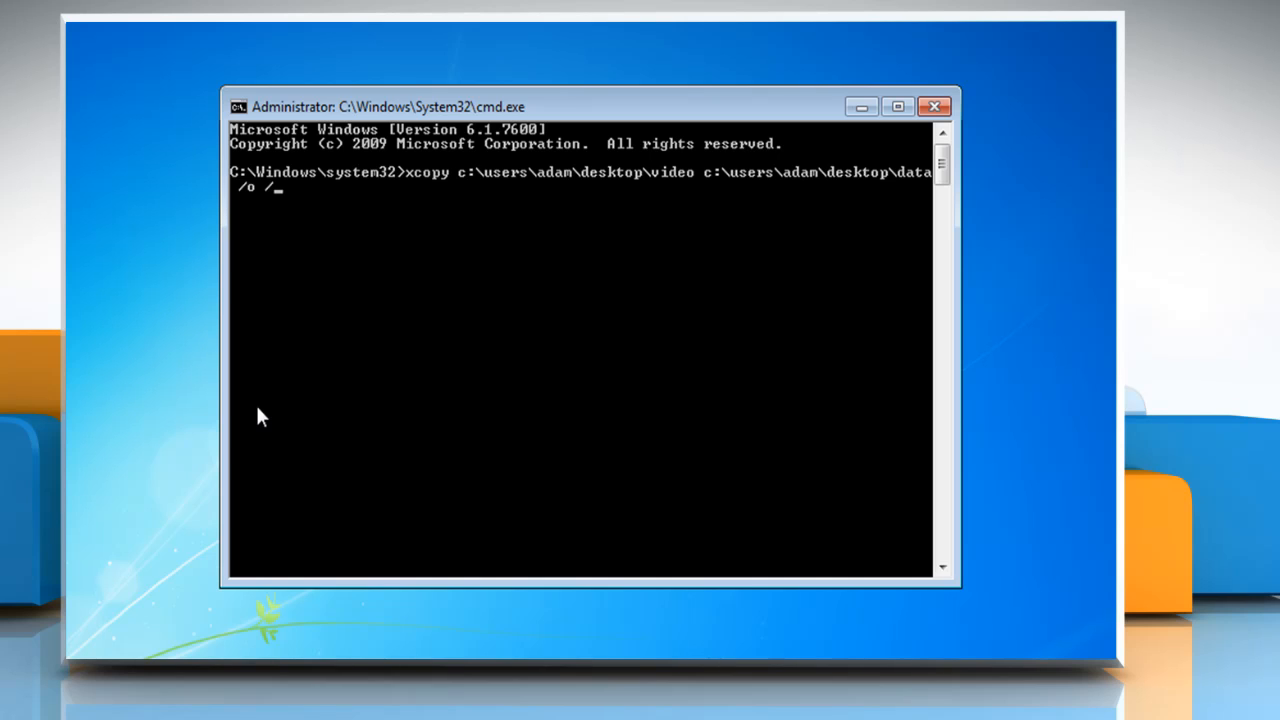
{"action": "type", "text": "x /e"}
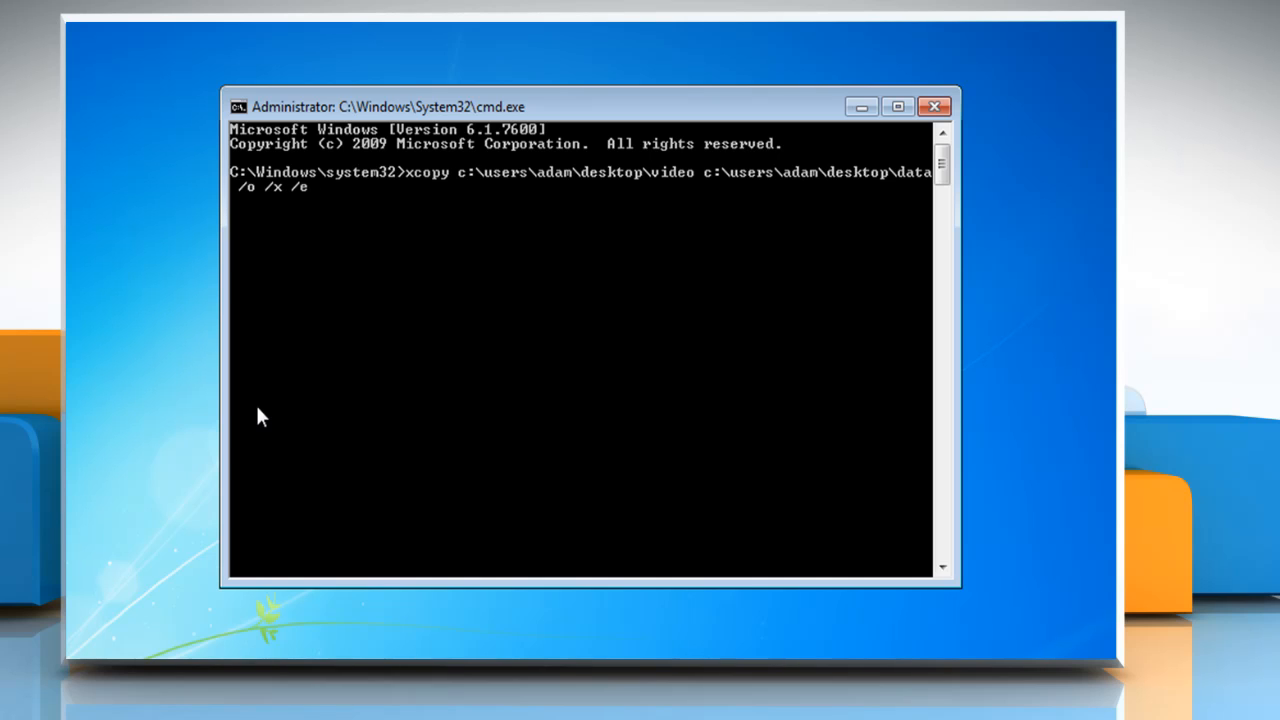
{"action": "type", "text": "/h"}
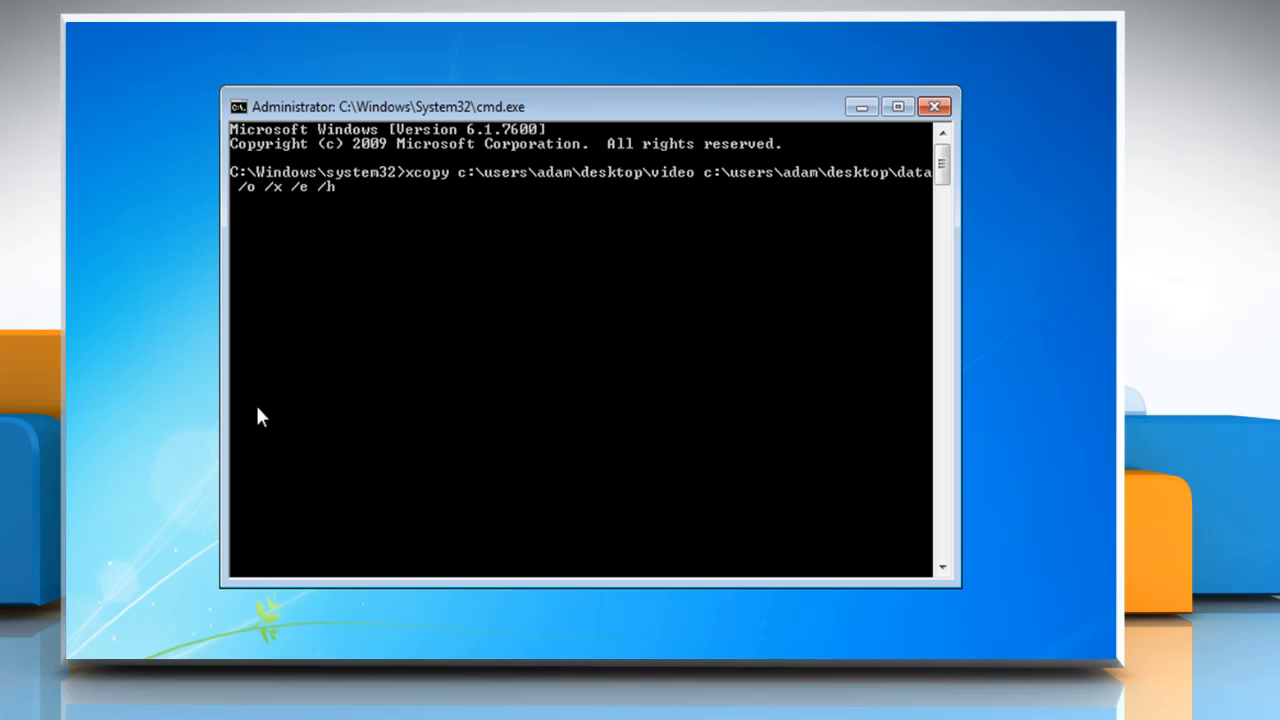
{"action": "type", "text": "/k"}
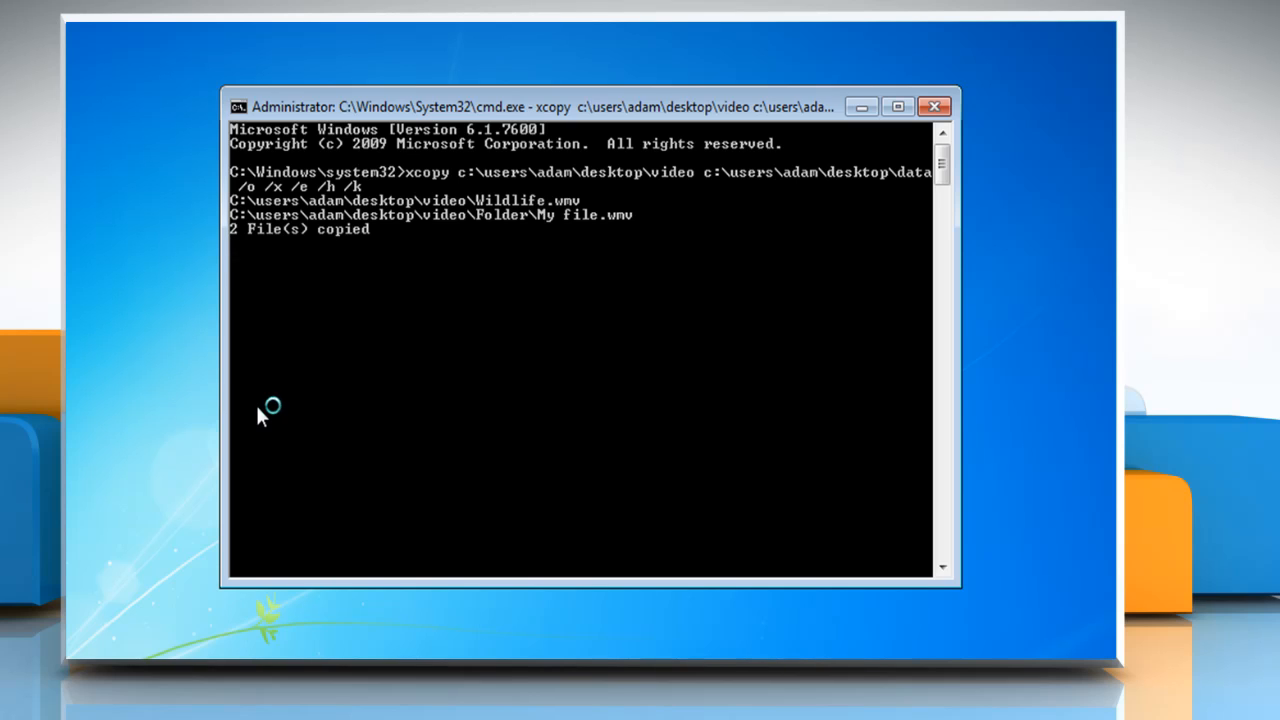
Run the xcopy command, copying Wildlife.wmv and My file.wmv (2 files copied).
{"action": "key", "text": "Enter"}
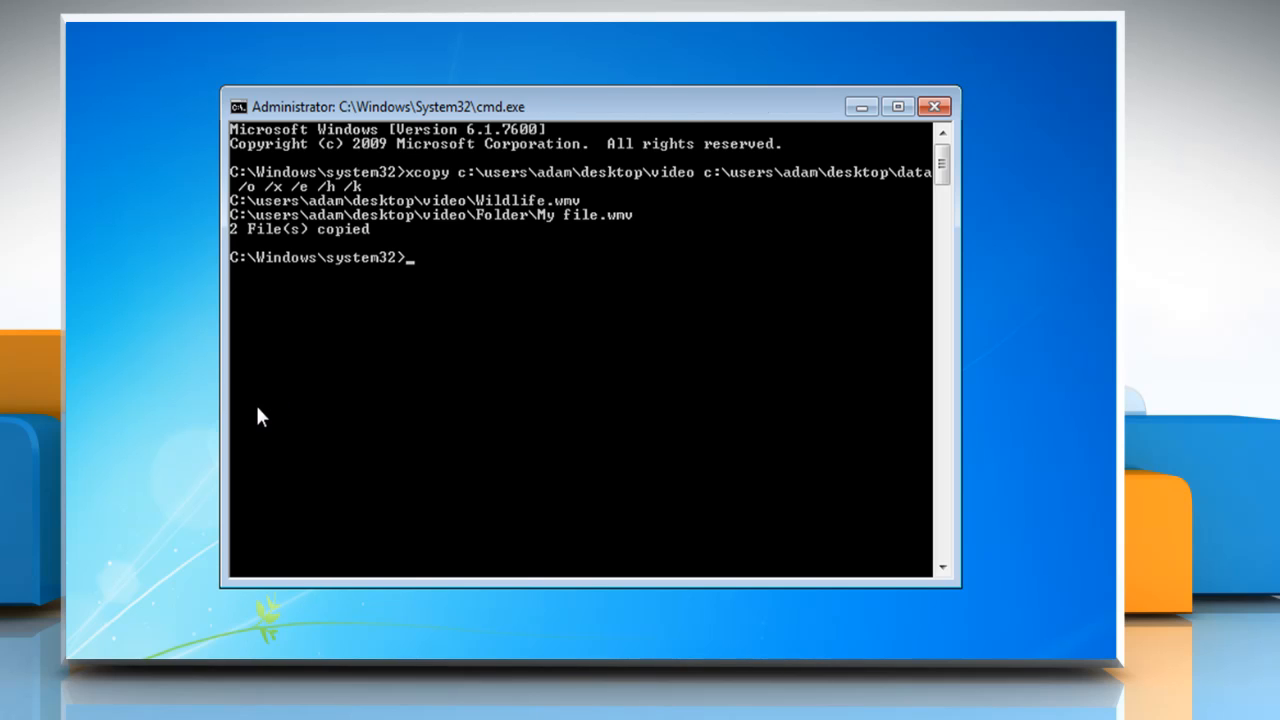